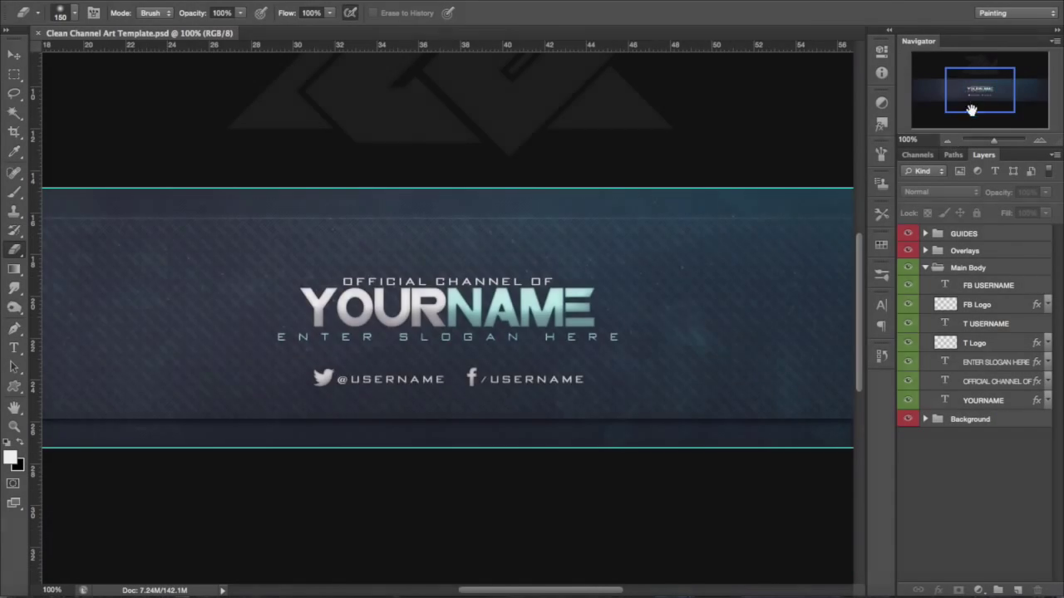
Step: Replace the YOURNAME headline with ZEVDESIGNS and commit the edit
left_click(945, 140)
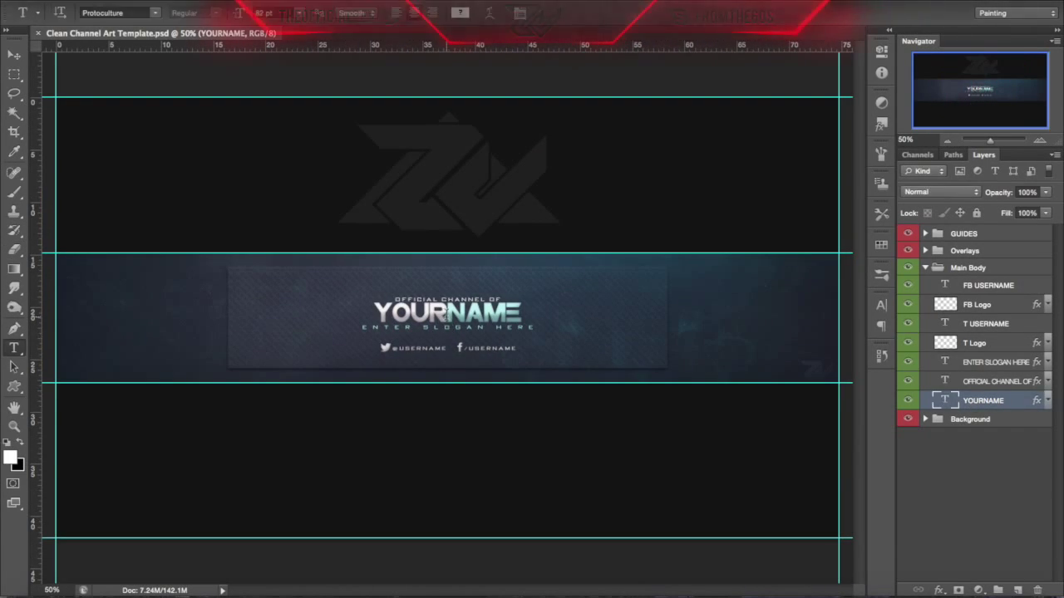
type("ZEVDESIGNS")
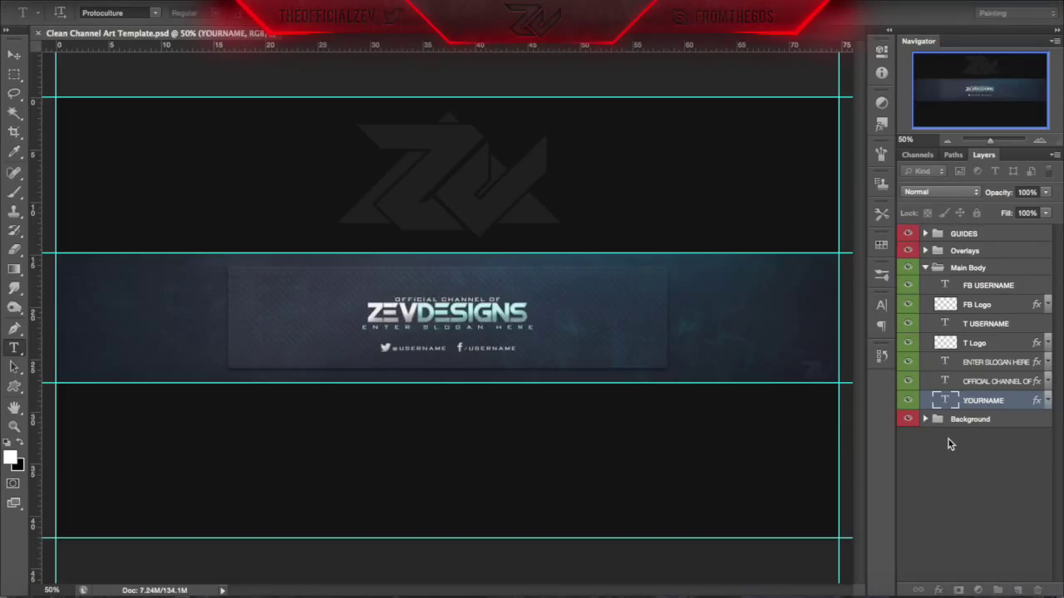
type("ZEVDESIGNS")
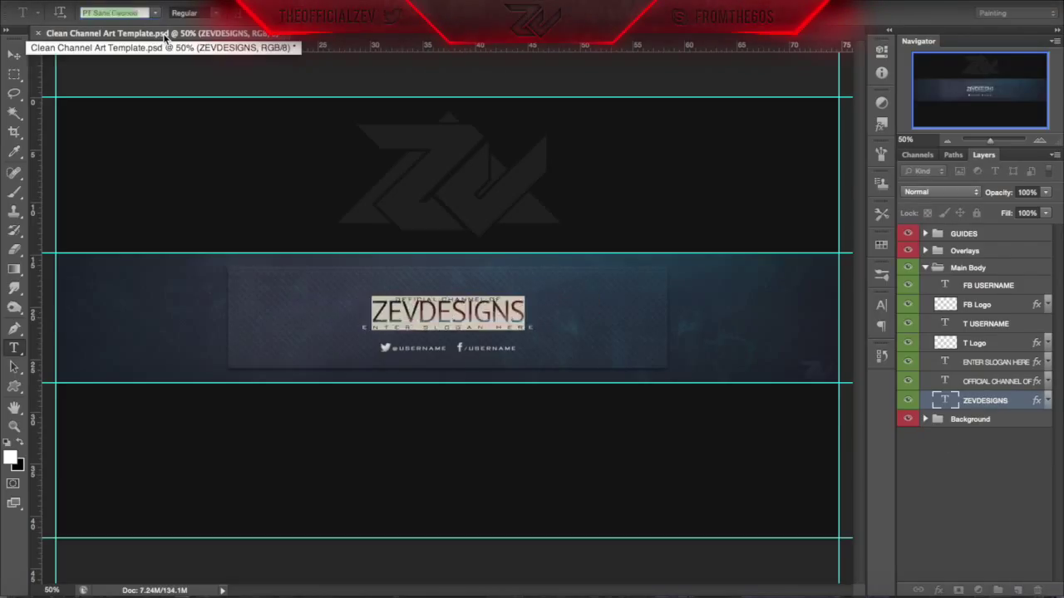
left_click(116, 12)
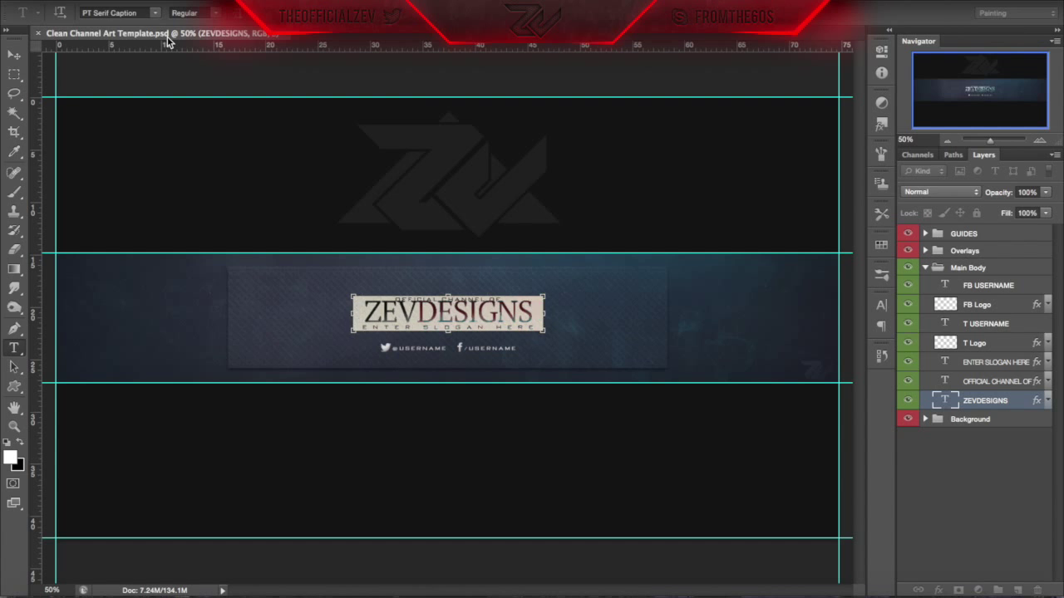
Step: Start retyping the slogan placeholder, entering DESIGNING AT so far
left_click(116, 13)
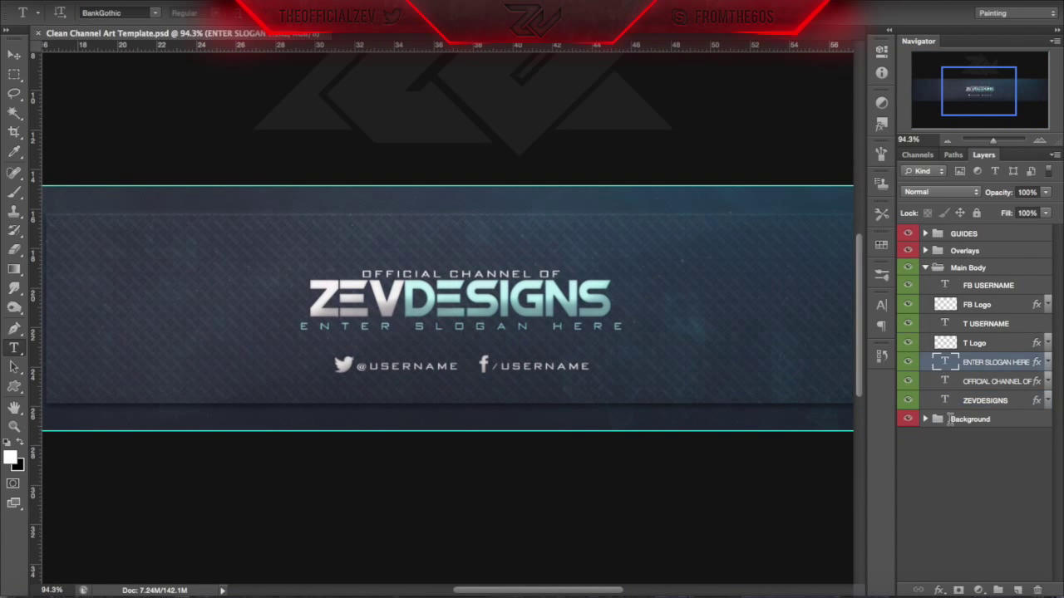
type("DESIGNING AT")
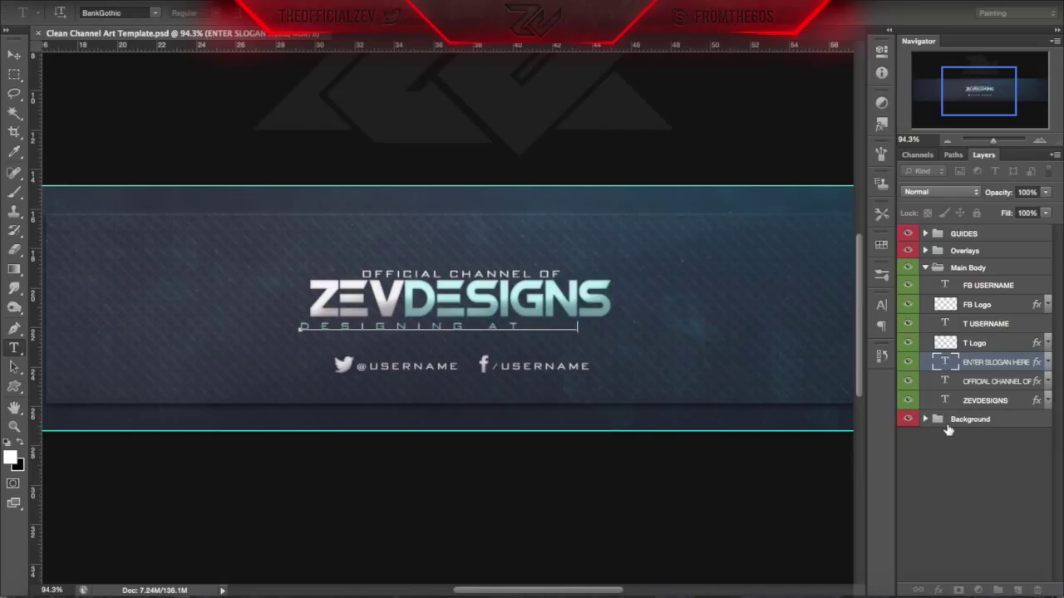